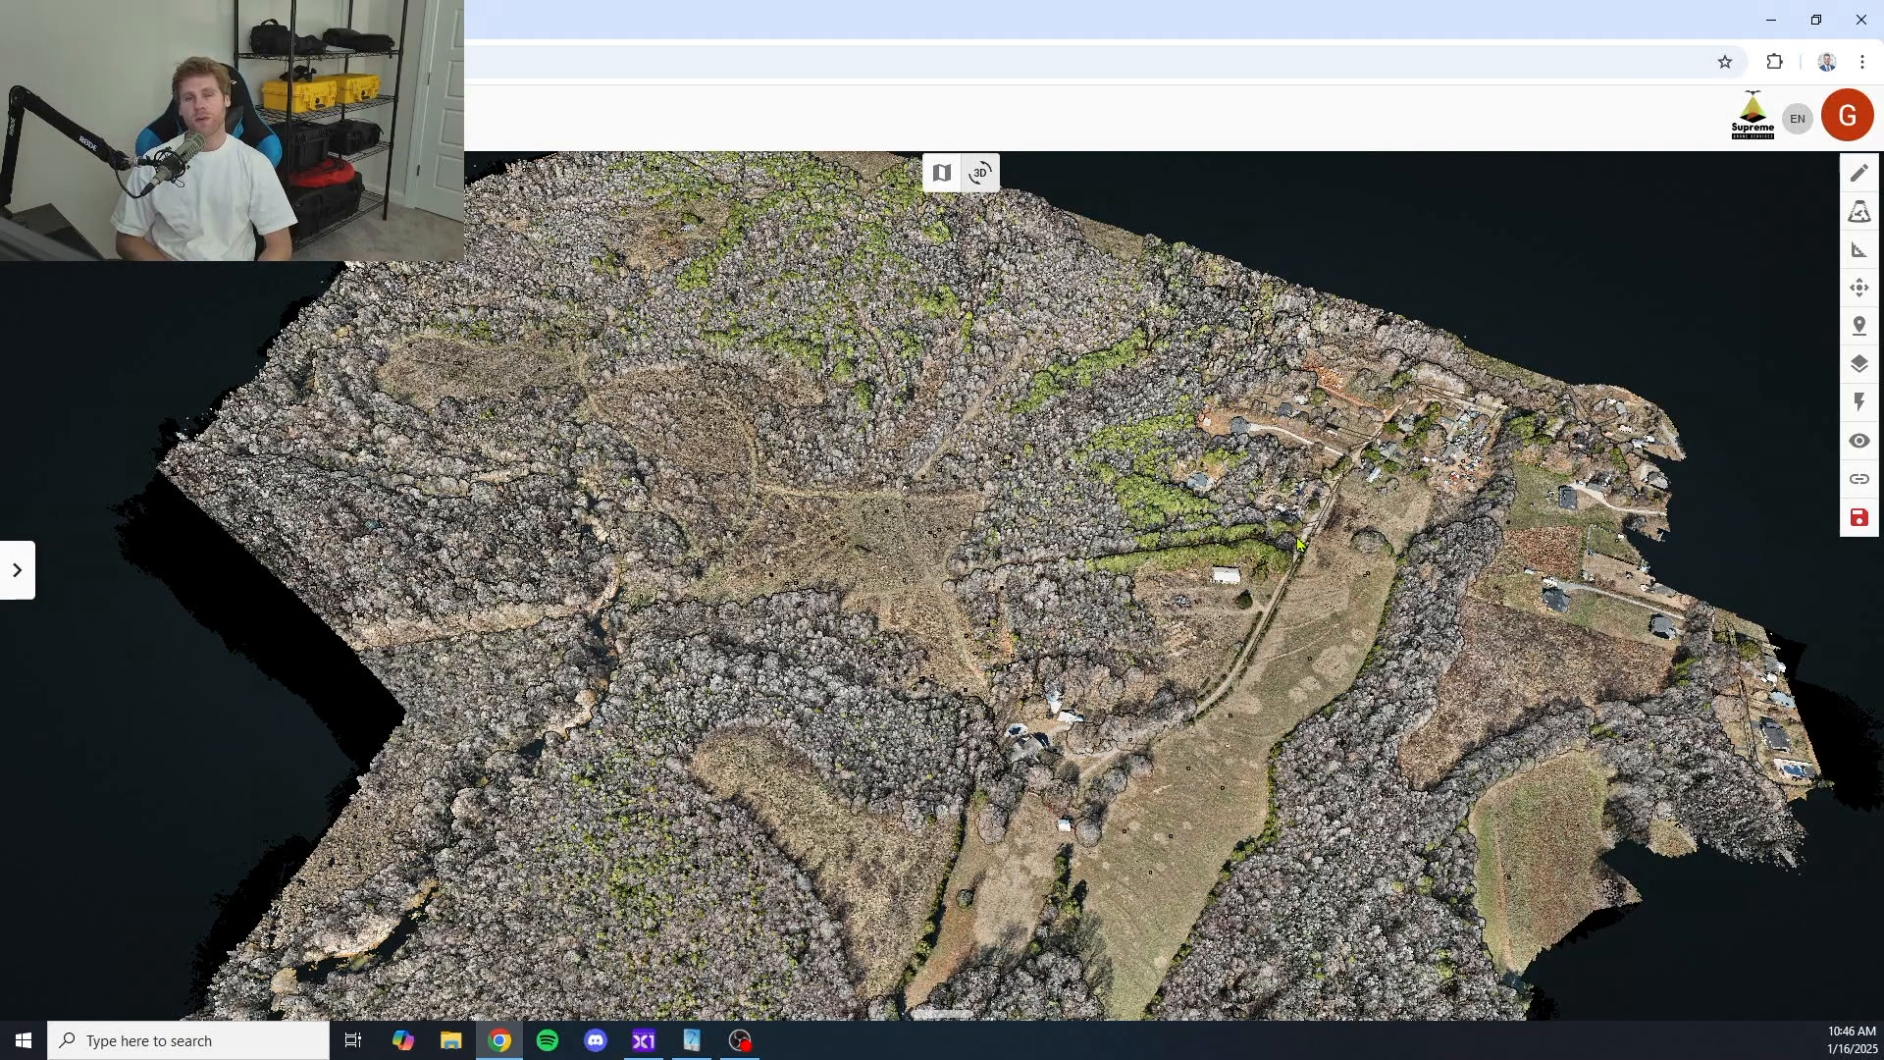
- Reveal the project details panel: 478 acres, NAD83(2011) South Carolina ft, NAVD88 height ft
click(16, 570)
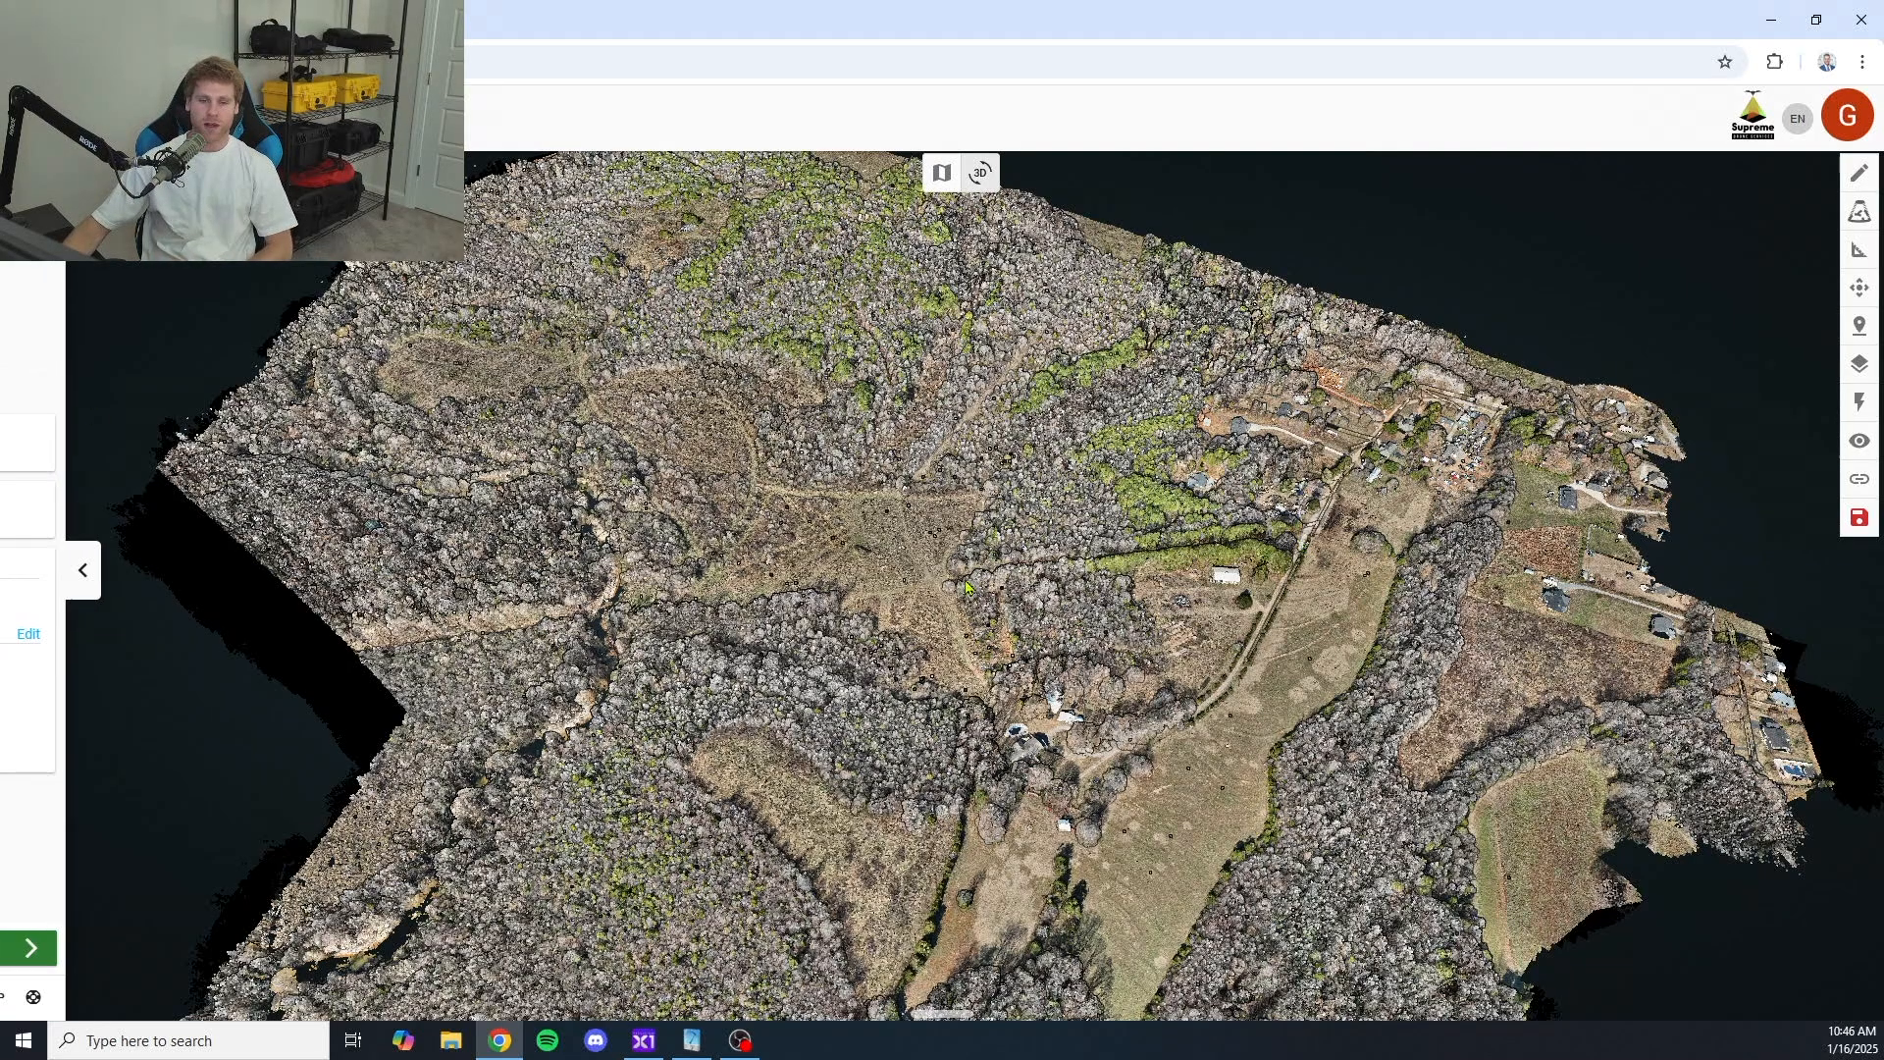
click(81, 570)
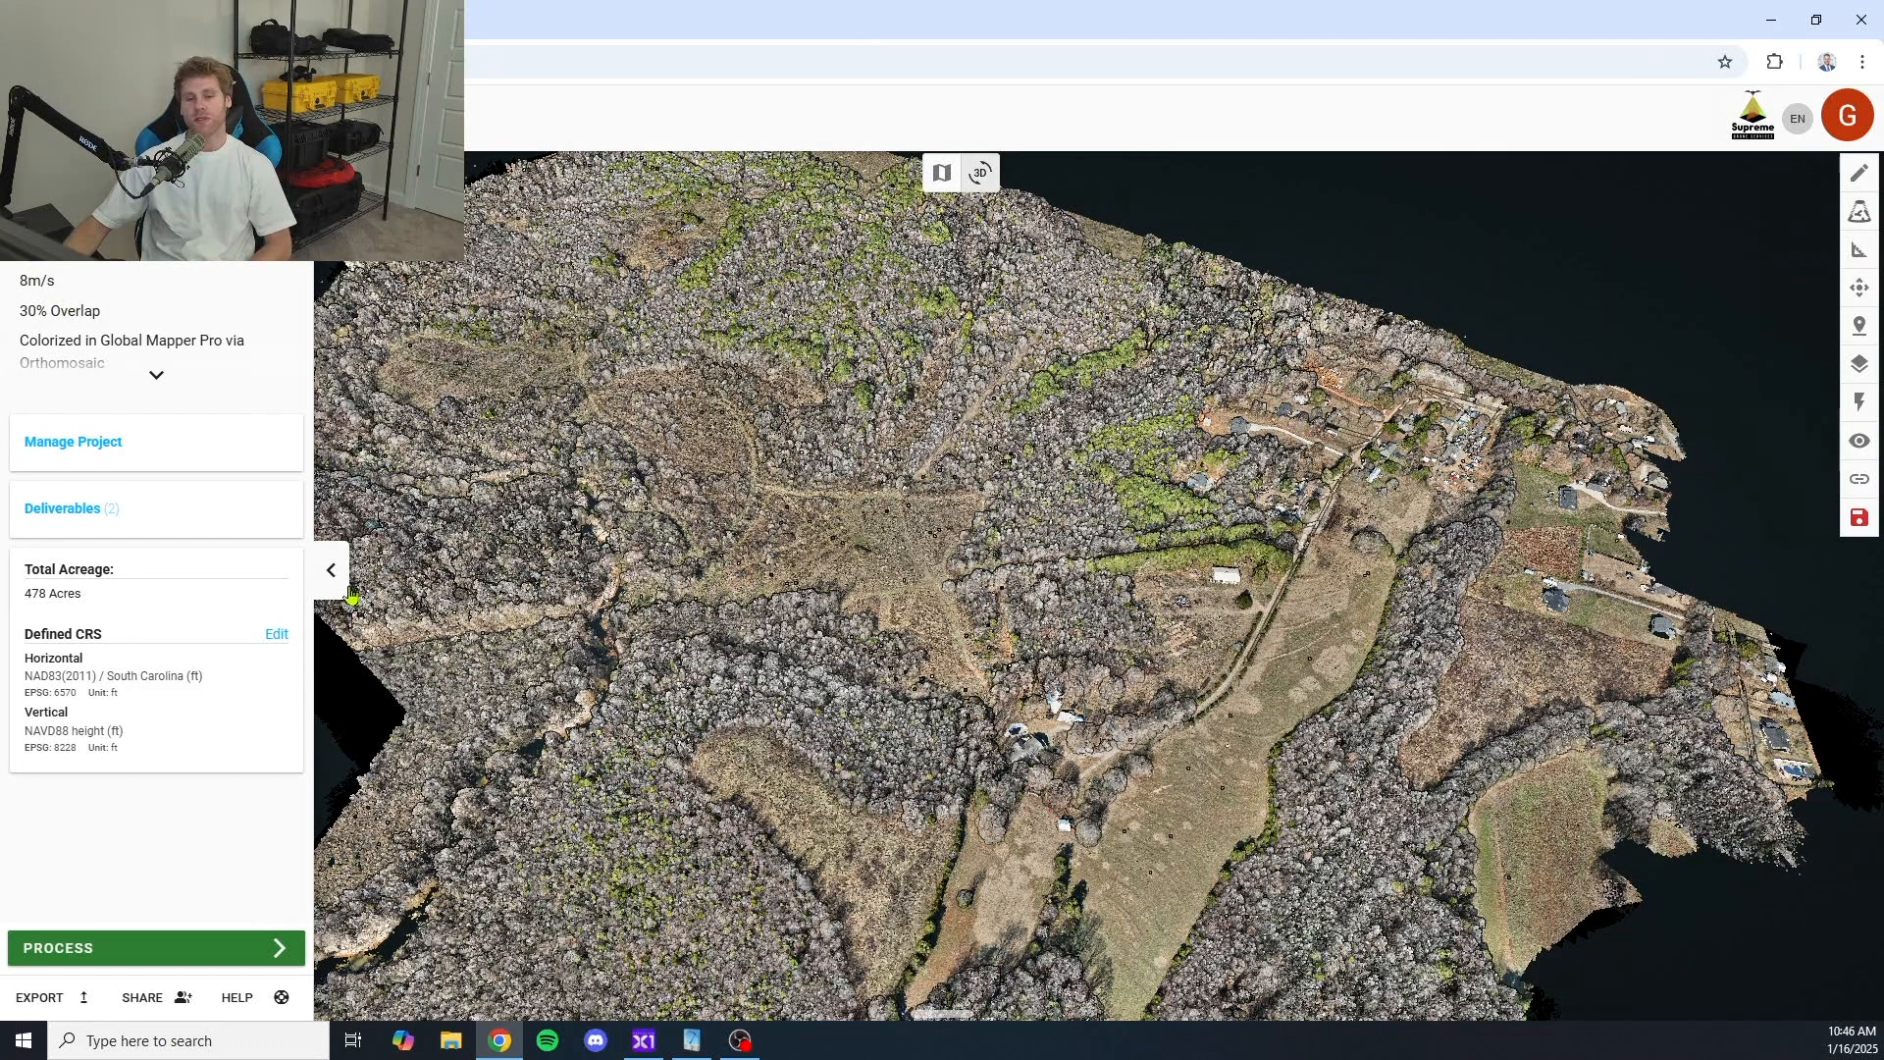
- Show the Layers settings and colour the point cloud by Elevation
click(330, 569)
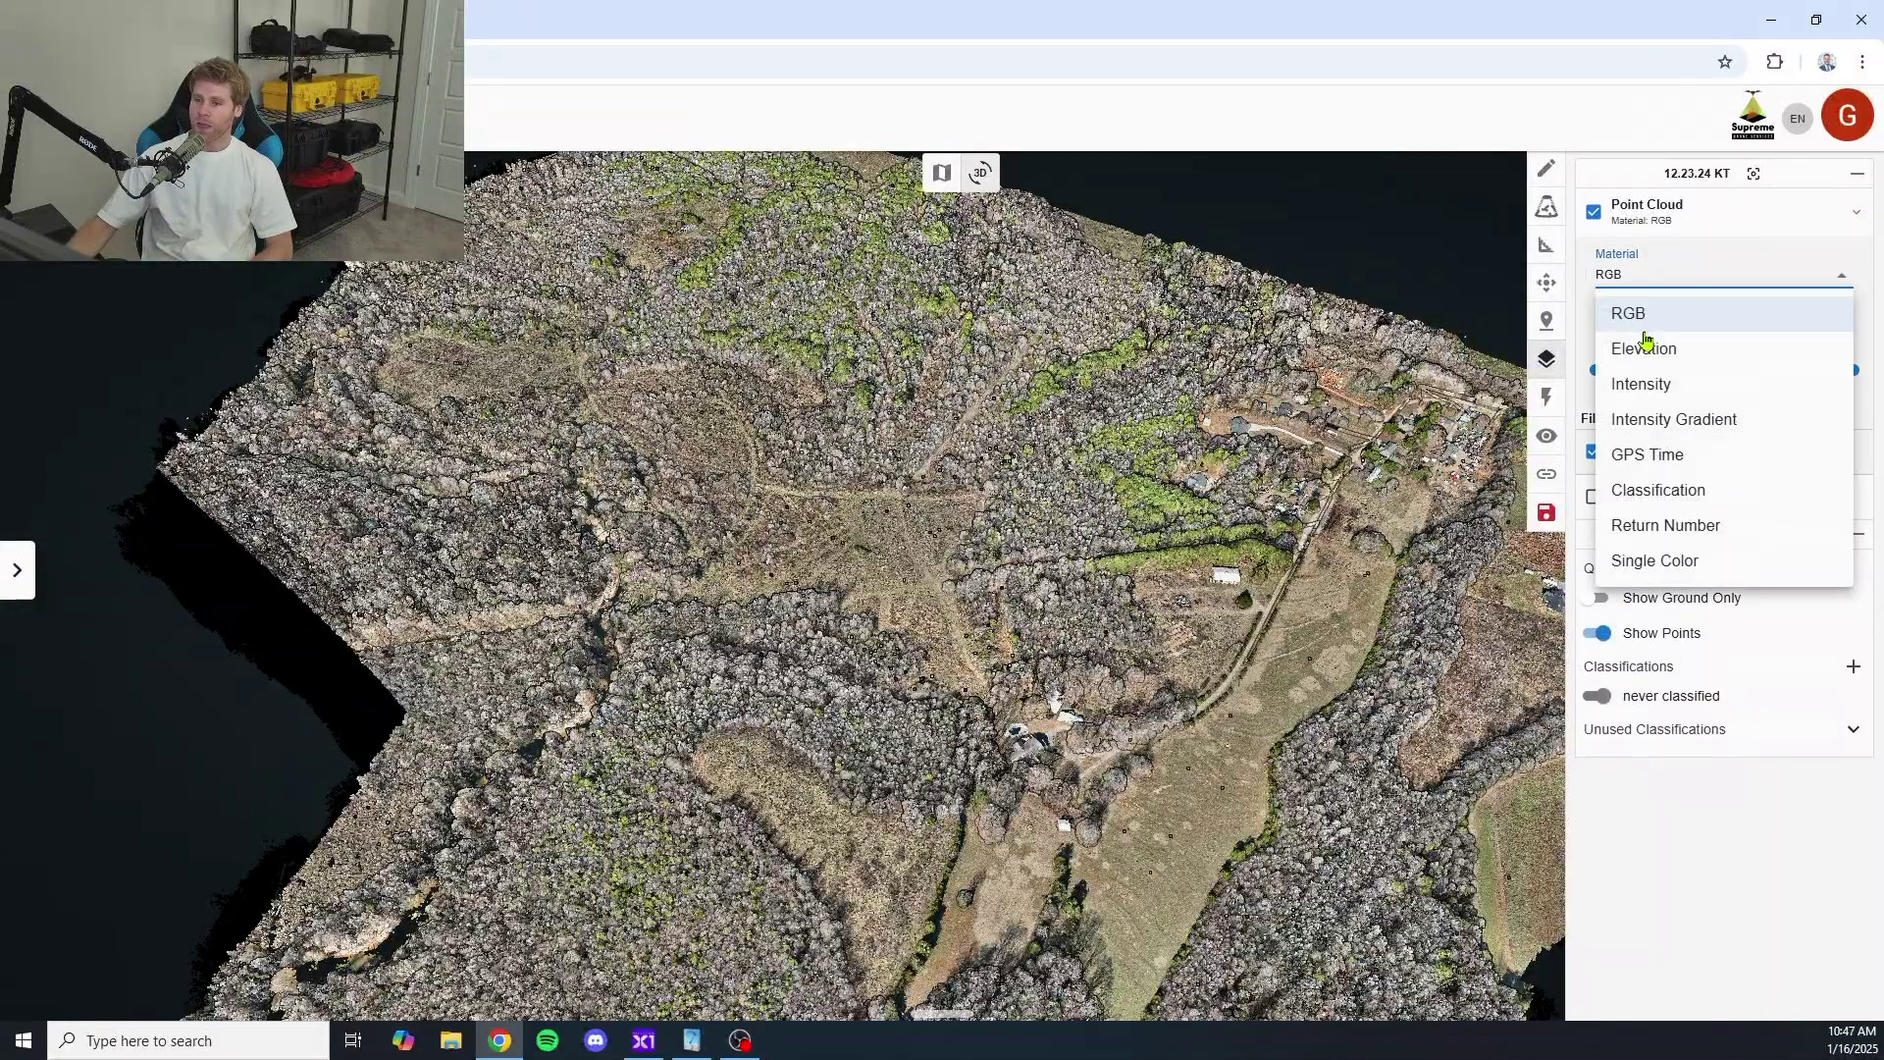
click(1643, 350)
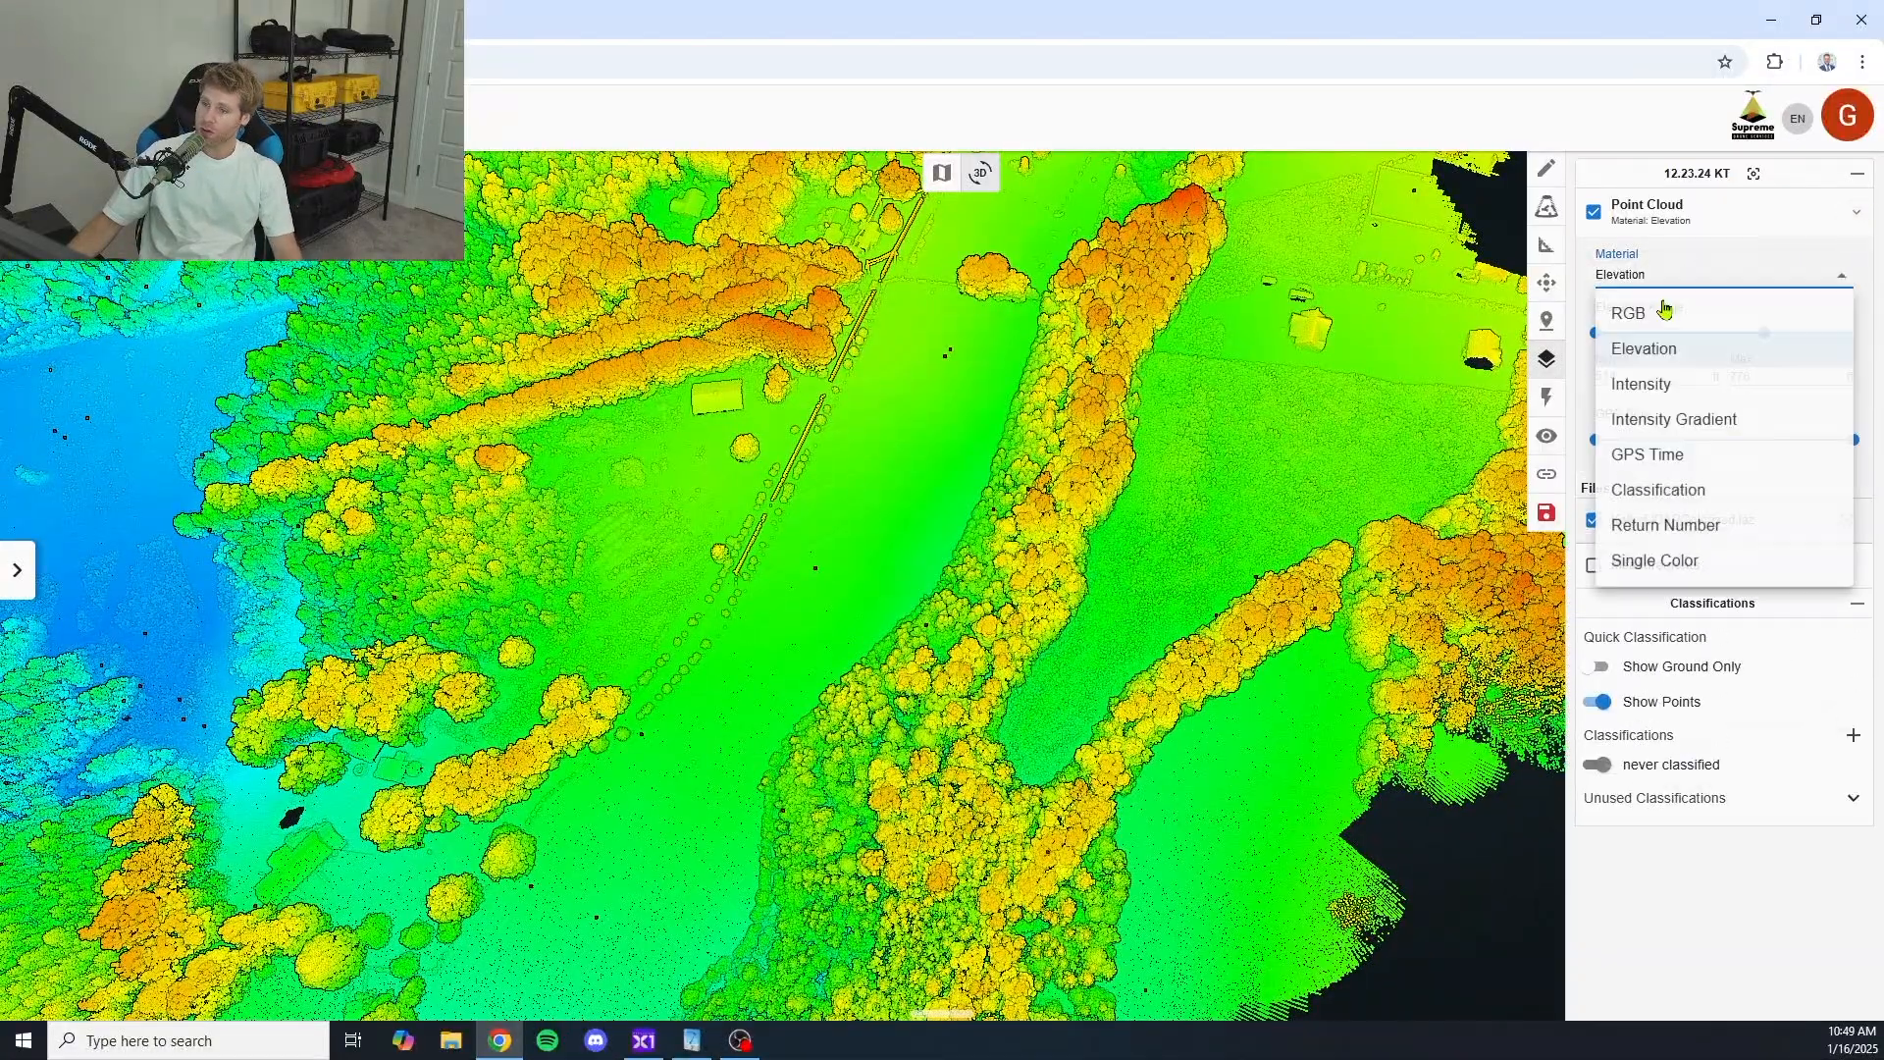
- Return the point cloud to RGB colouring and zoom into the forest canopy
click(1629, 312)
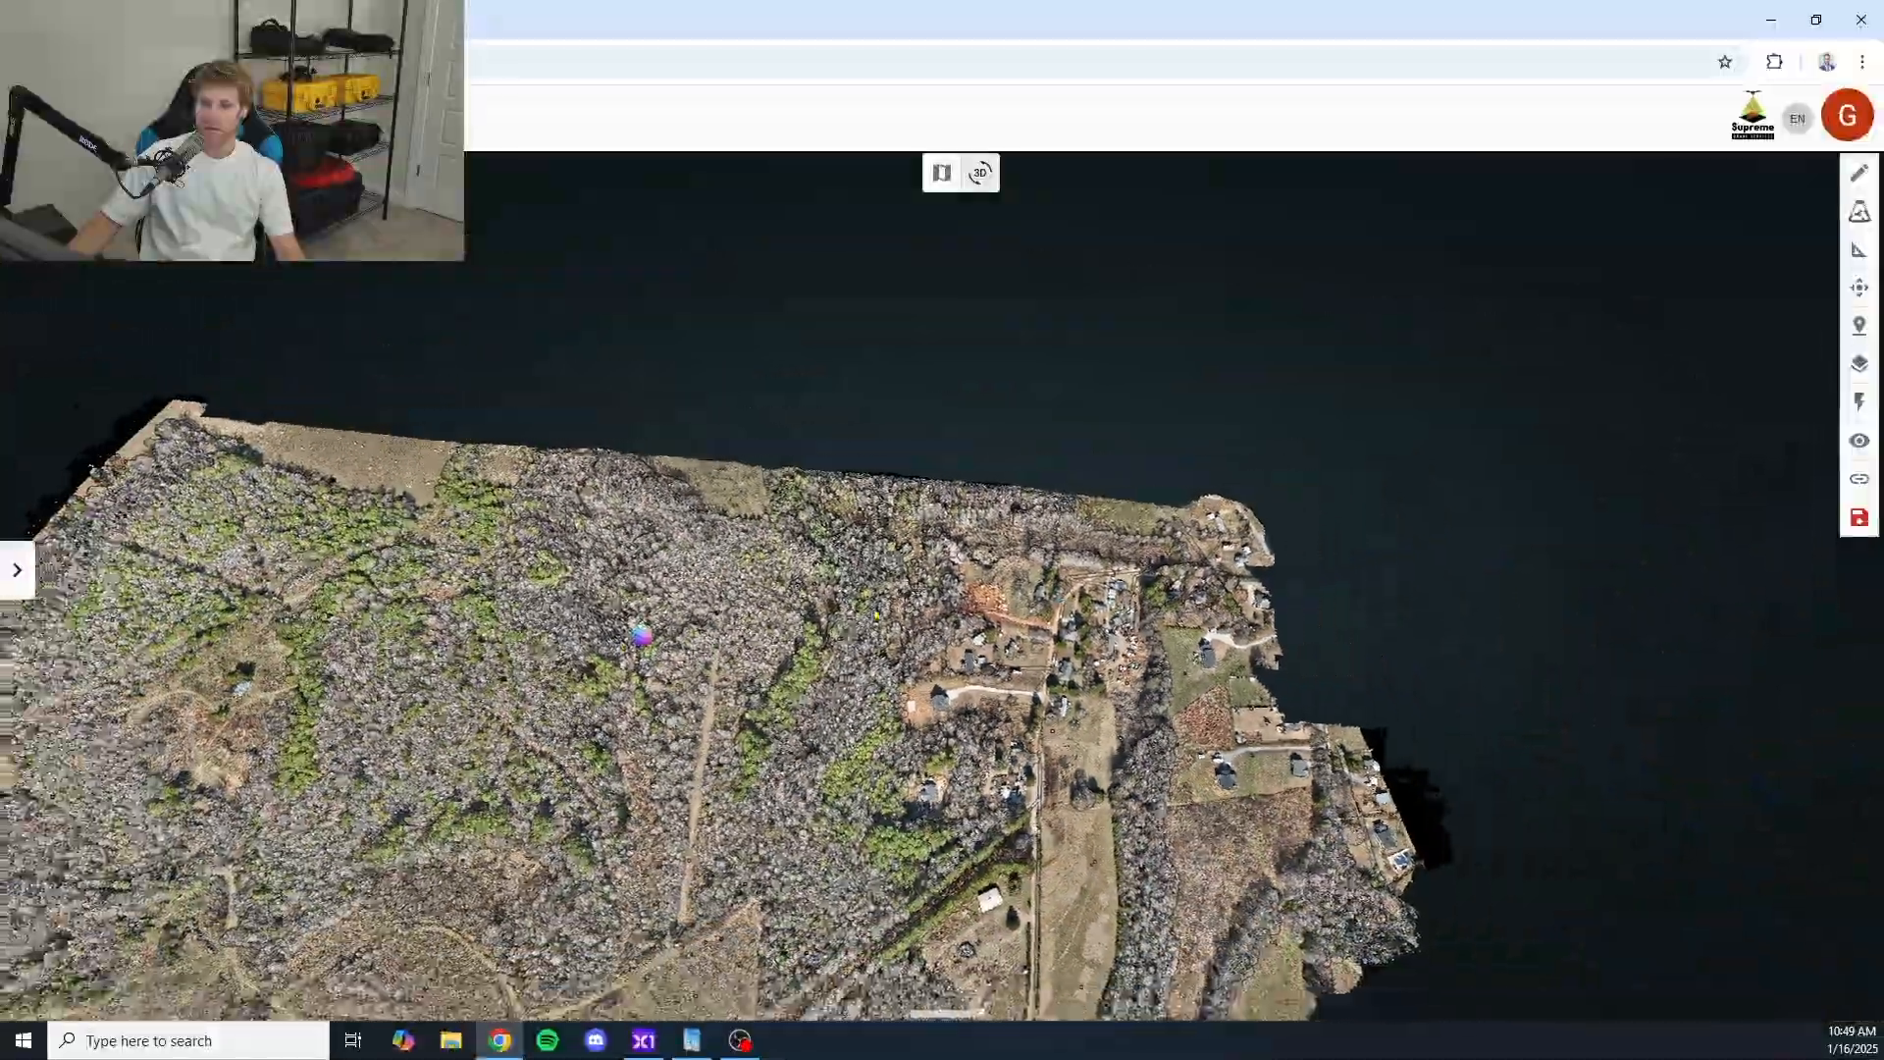
scroll(up, 3)
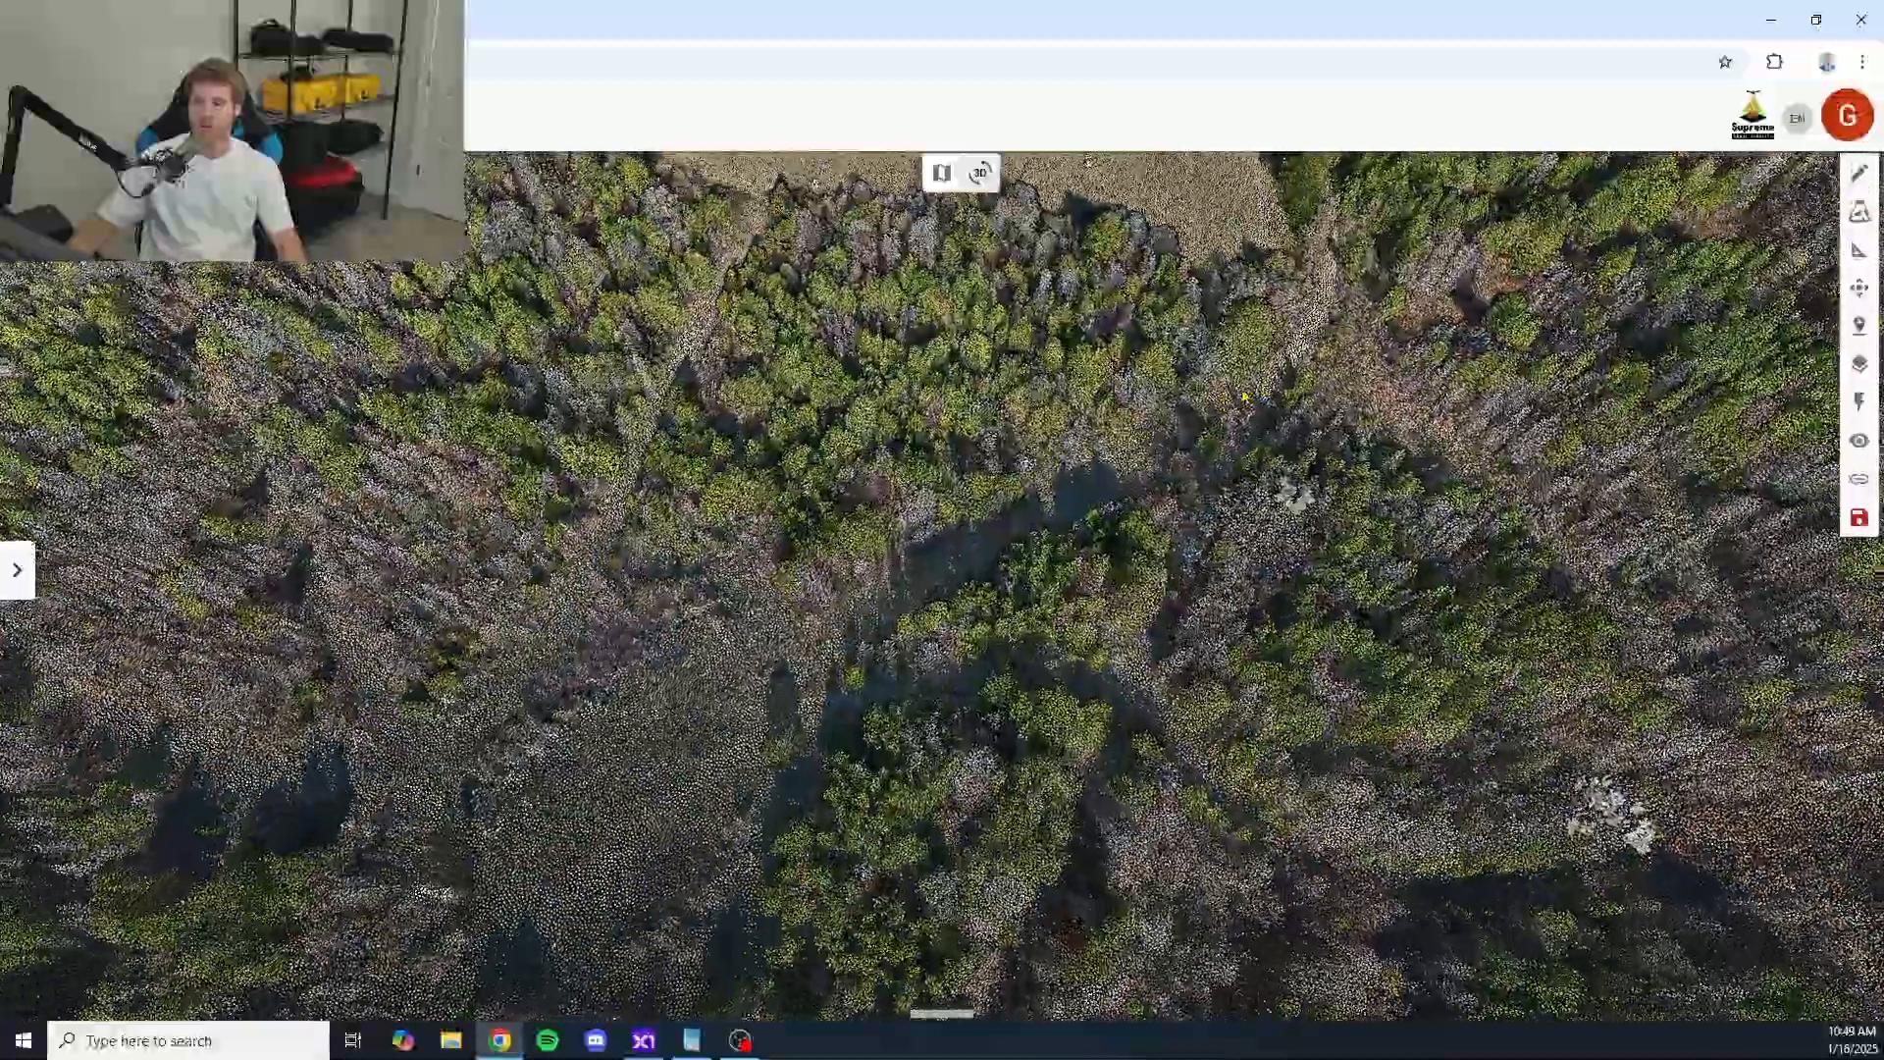